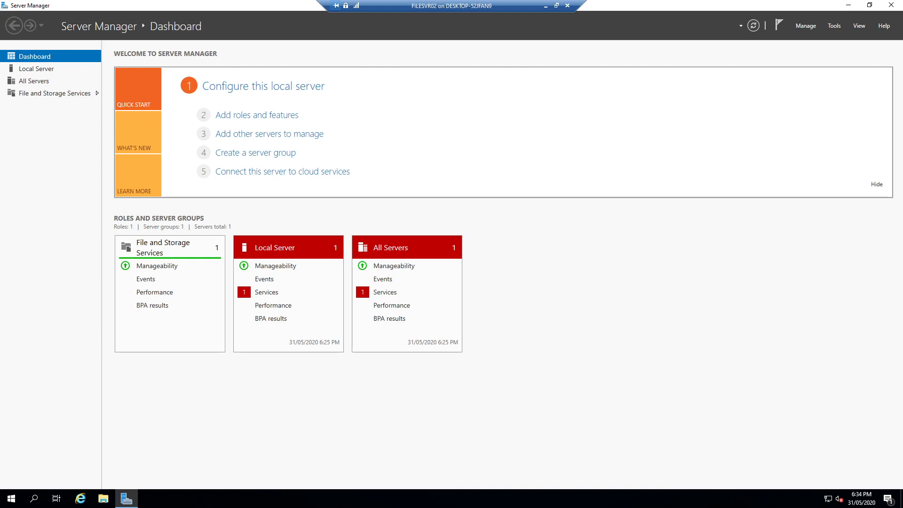
{"action": "mouse_move", "coordinate": [315, 414]}
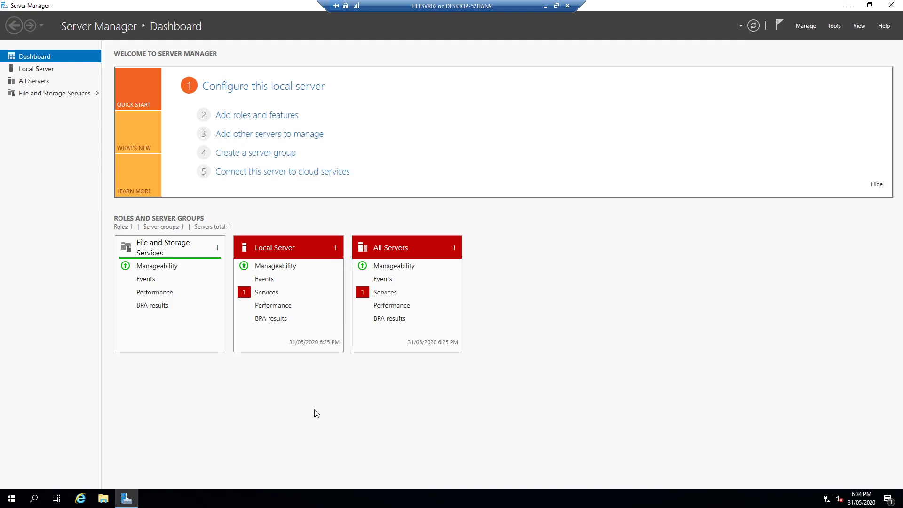
Launch Command Prompt and run hostname, which returns WIN-9UUL2OD9BRE.
{"action": "left_click", "coordinate": [10, 498]}
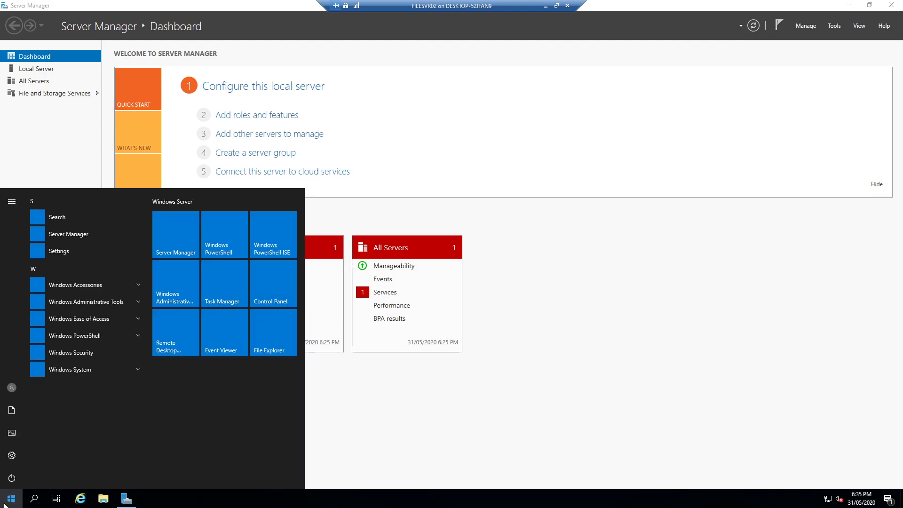
{"action": "type", "text": "cmd"}
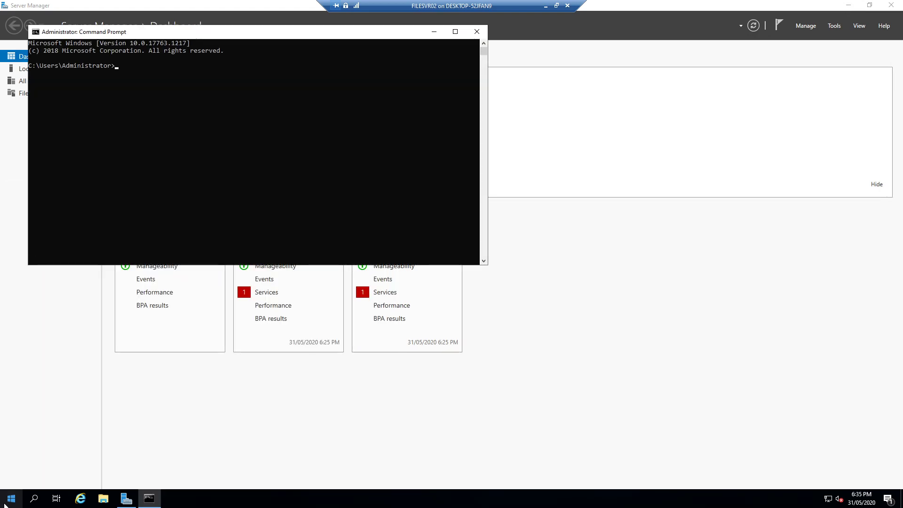
{"action": "type", "text": "hostn"}
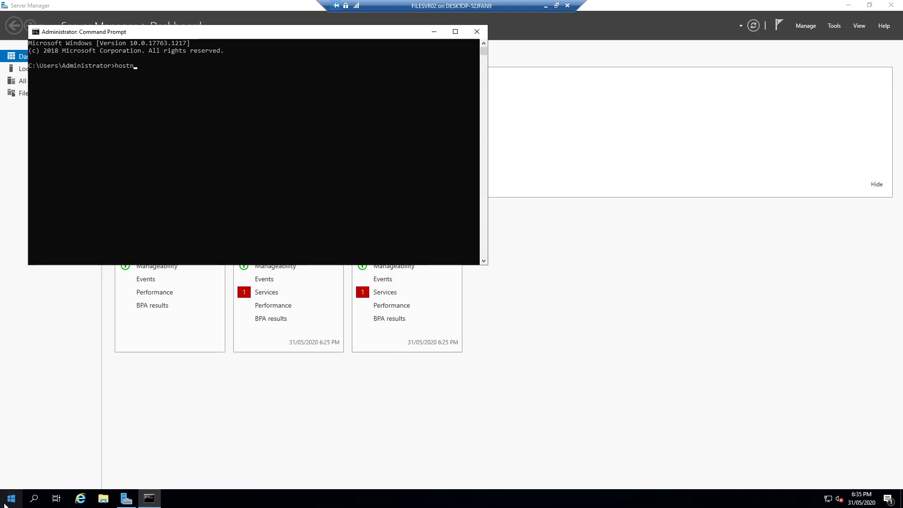
{"action": "key", "text": "Return"}
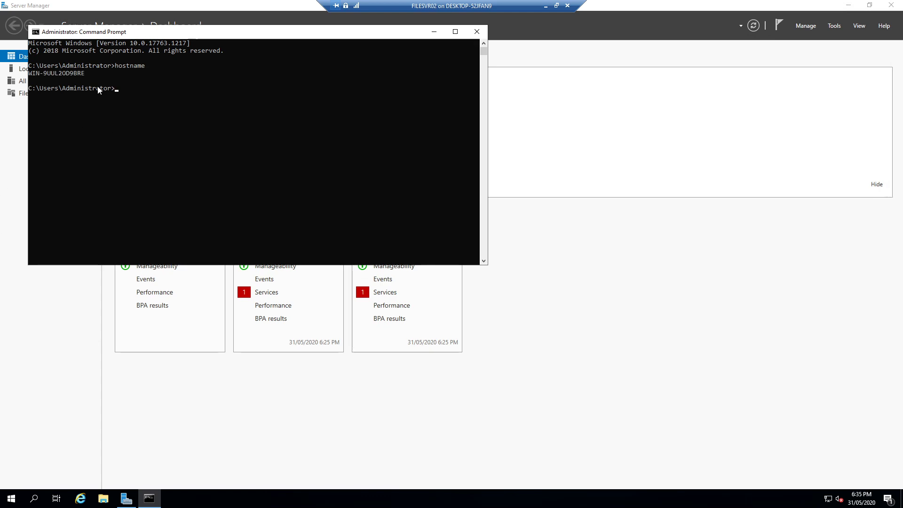
{"action": "mouse_move", "coordinate": [71, 79]}
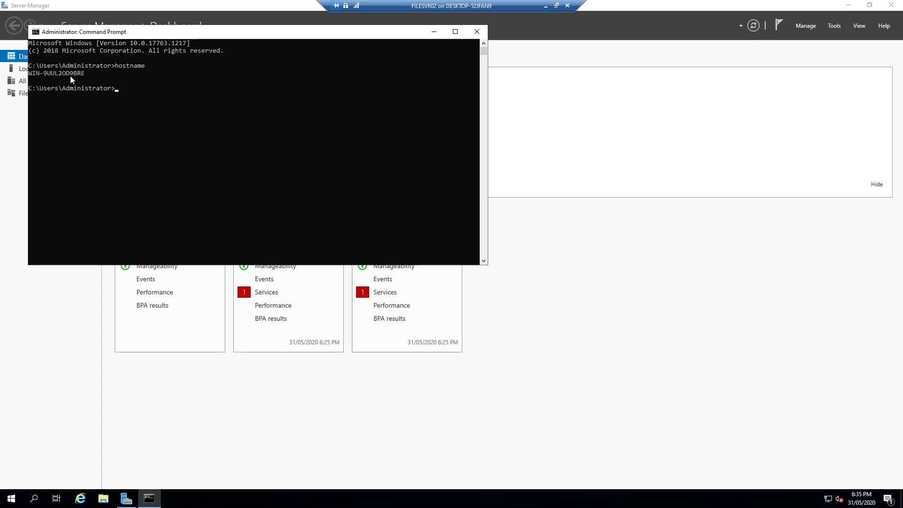
{"action": "mouse_move", "coordinate": [91, 78]}
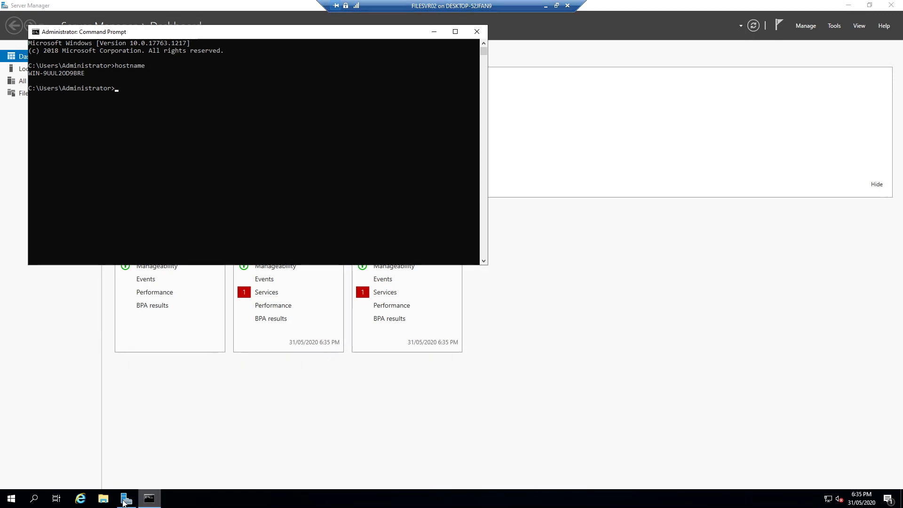
Open This PC's Properties from File Explorer, showing WIN-9UUL2OD9BRE in WORKGROUP.
{"action": "left_click", "coordinate": [103, 499]}
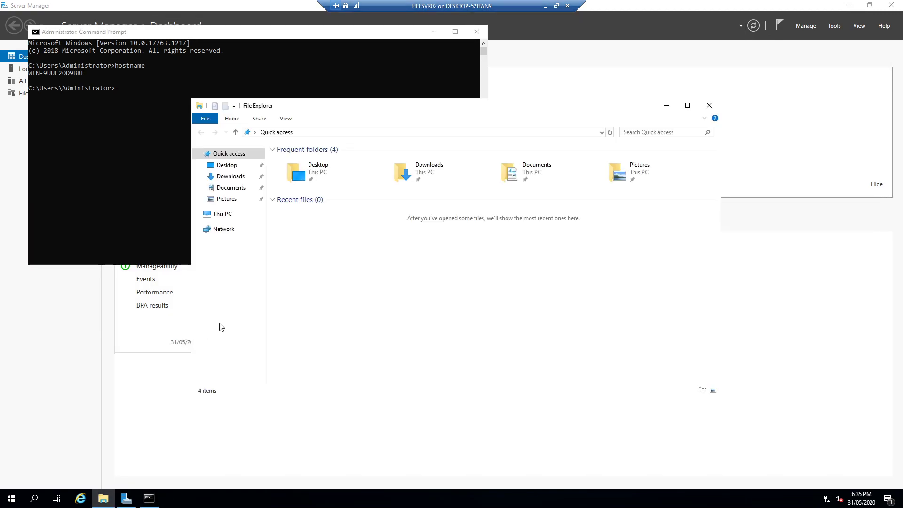
{"action": "left_click", "coordinate": [221, 214]}
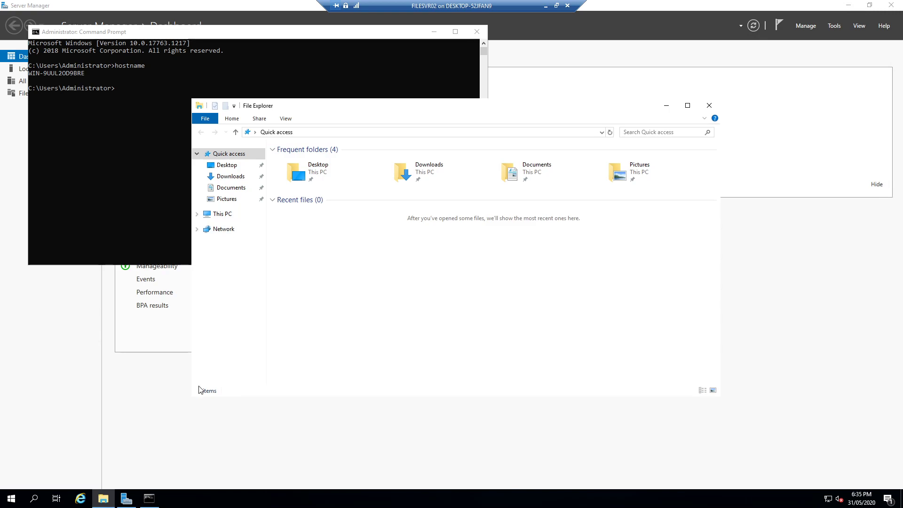
{"action": "right_click", "coordinate": [219, 214]}
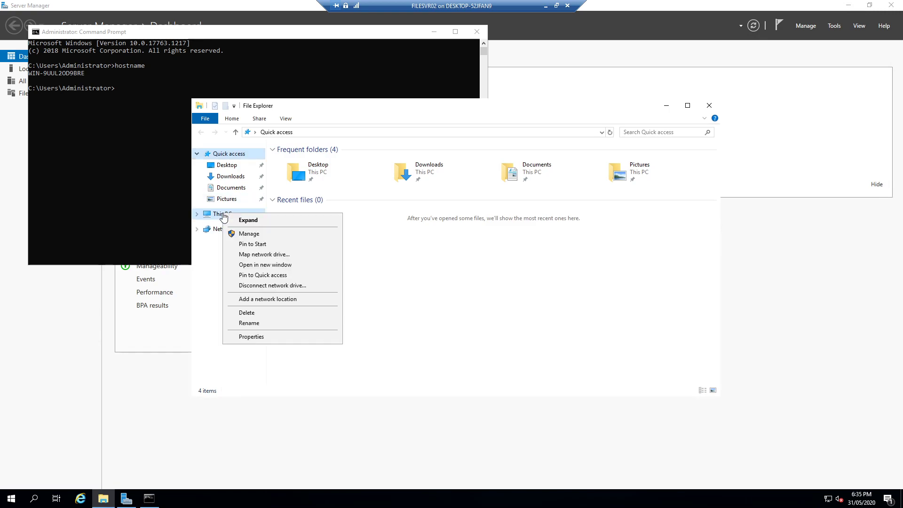
{"action": "left_click", "coordinate": [400, 244]}
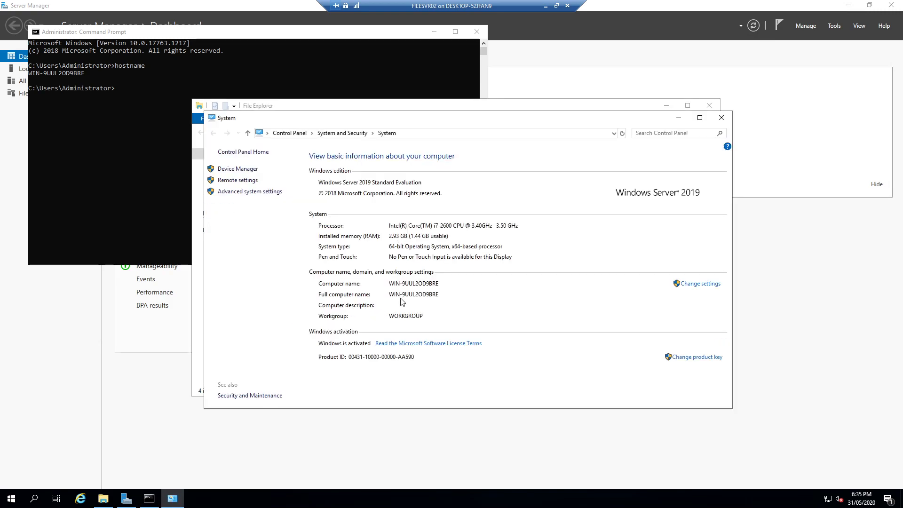
{"action": "mouse_move", "coordinate": [700, 283]}
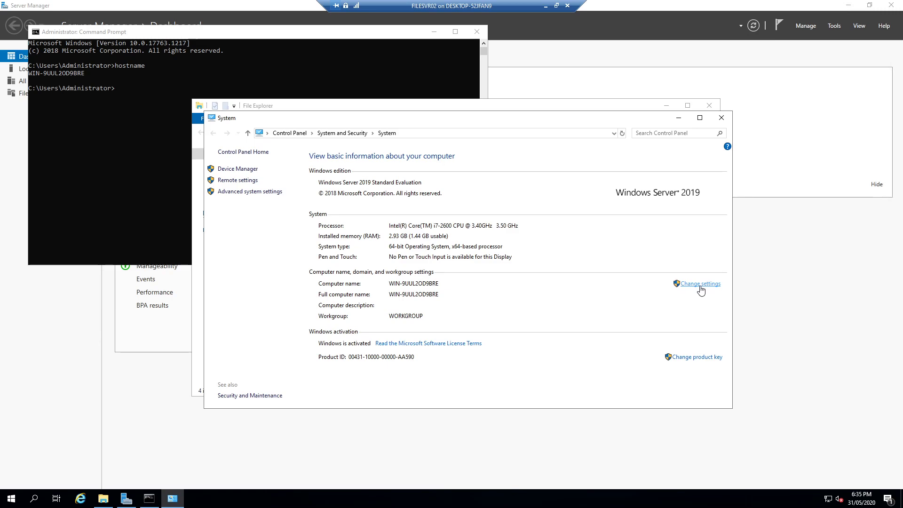
Rename the computer to FILESVR02 in the Computer Name/Domain Changes dialog.
{"action": "left_click", "coordinate": [700, 283]}
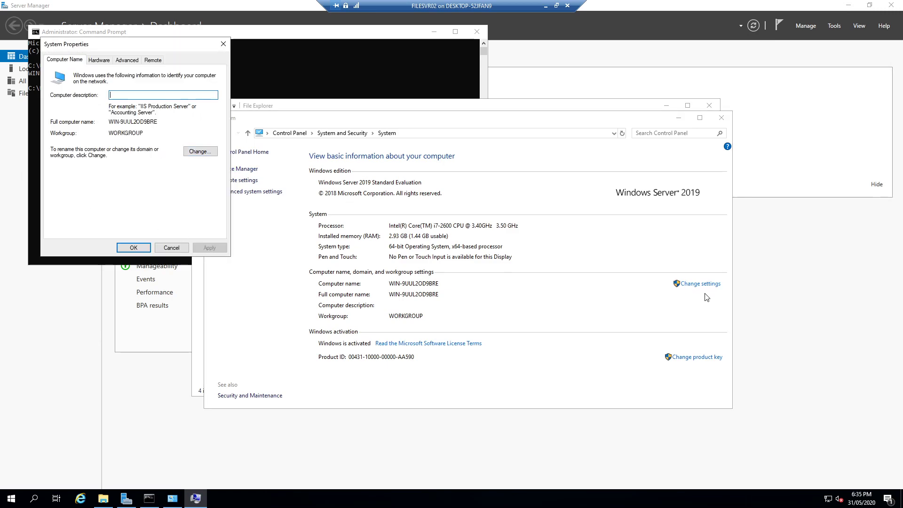
{"action": "left_click", "coordinate": [200, 151]}
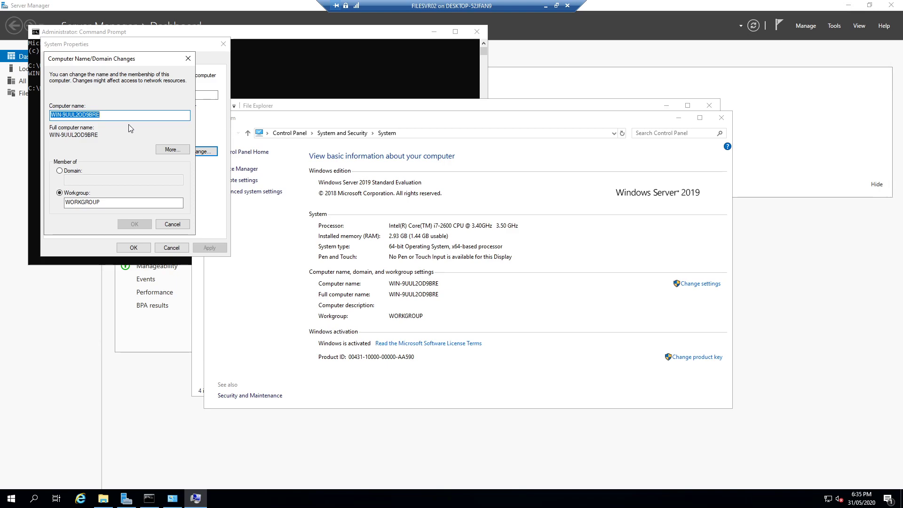
{"action": "type", "text": "FILE"}
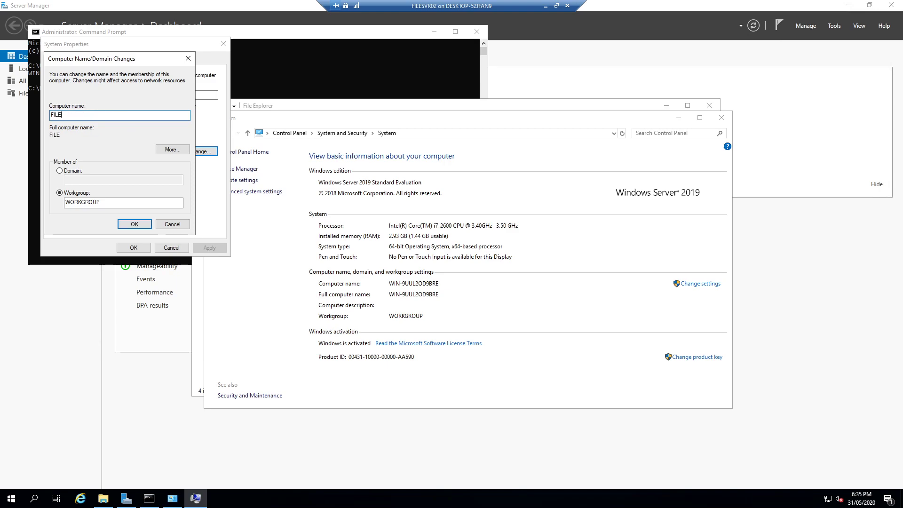
{"action": "type", "text": "SVR02"}
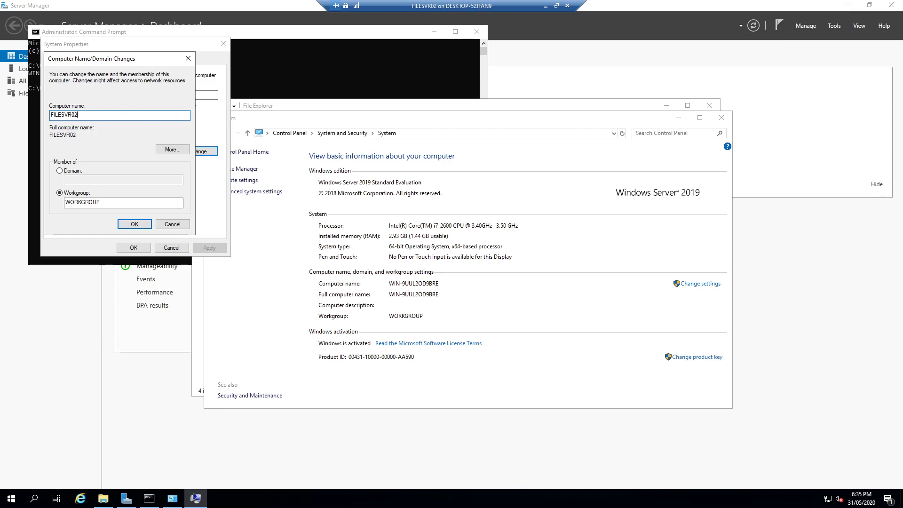
{"action": "left_click", "coordinate": [134, 223]}
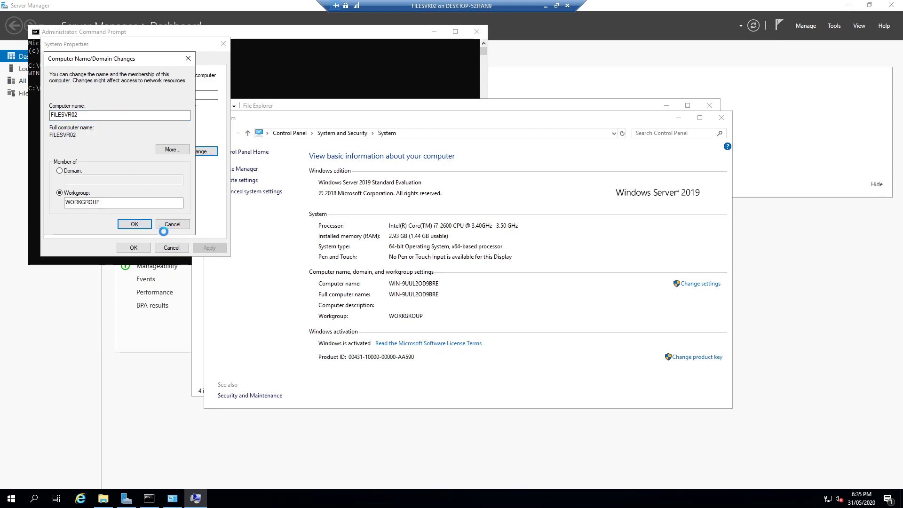
{"action": "left_click", "coordinate": [133, 224]}
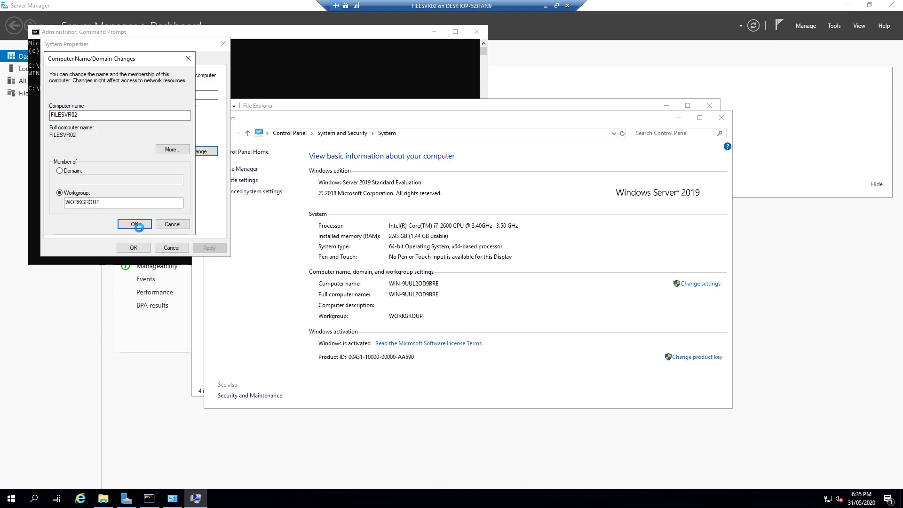
Acknowledge the restart notice, close System Properties, and restart the server now.
{"action": "left_click", "coordinate": [134, 224]}
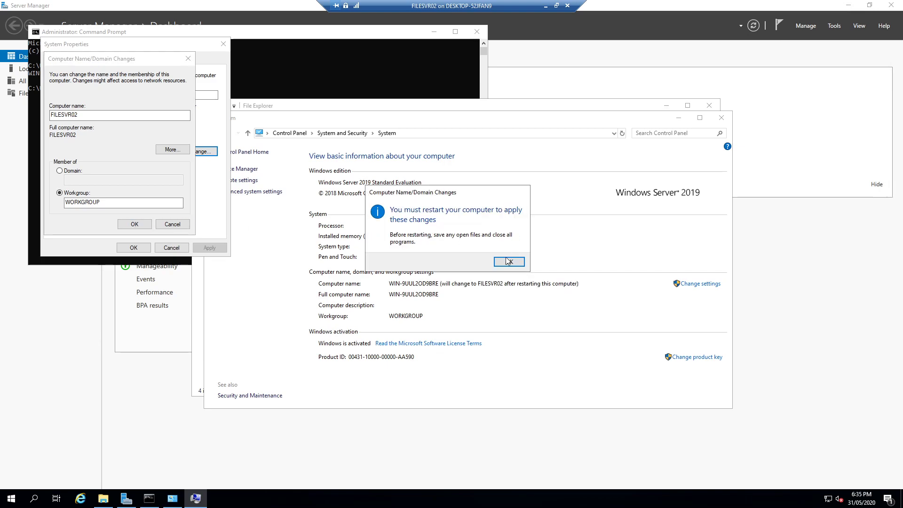
{"action": "left_click", "coordinate": [507, 262]}
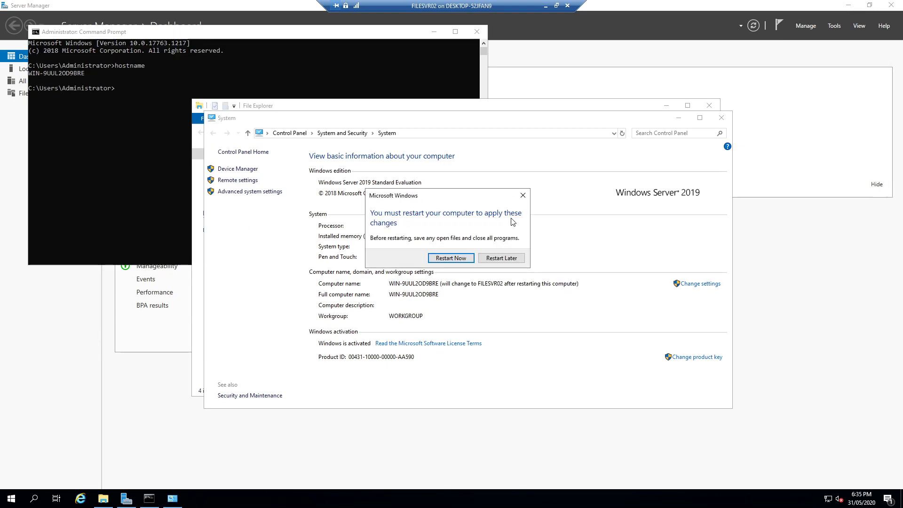
{"action": "left_click", "coordinate": [451, 258]}
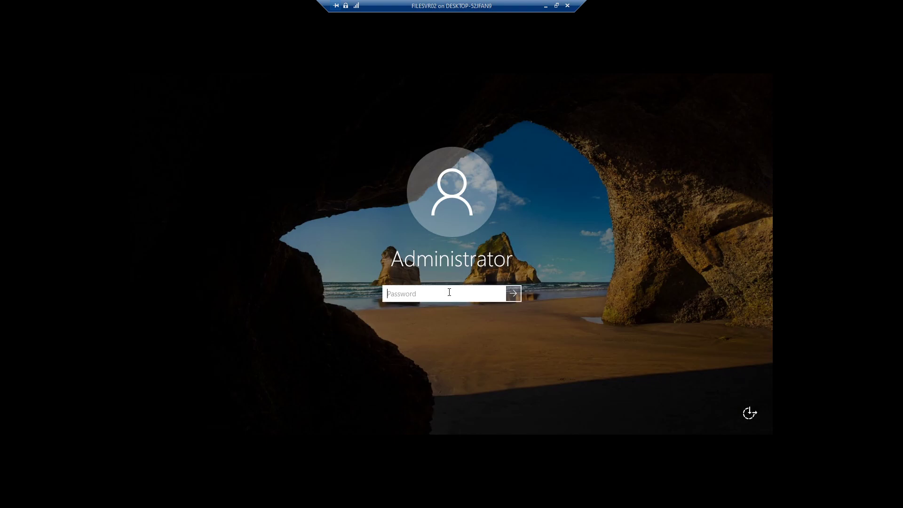
Sign back in as Administrator, correcting a mistyped password character.
{"action": "type", "text": "password"}
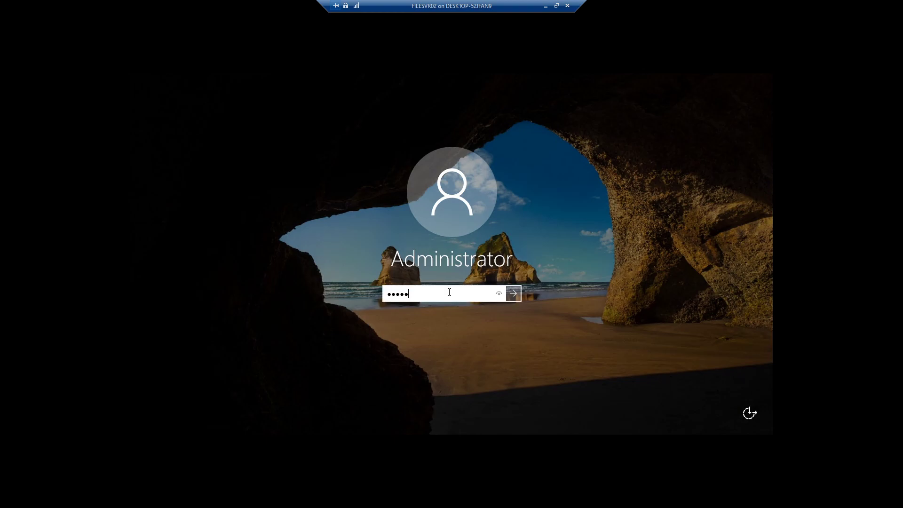
{"action": "key", "text": "Backspace"}
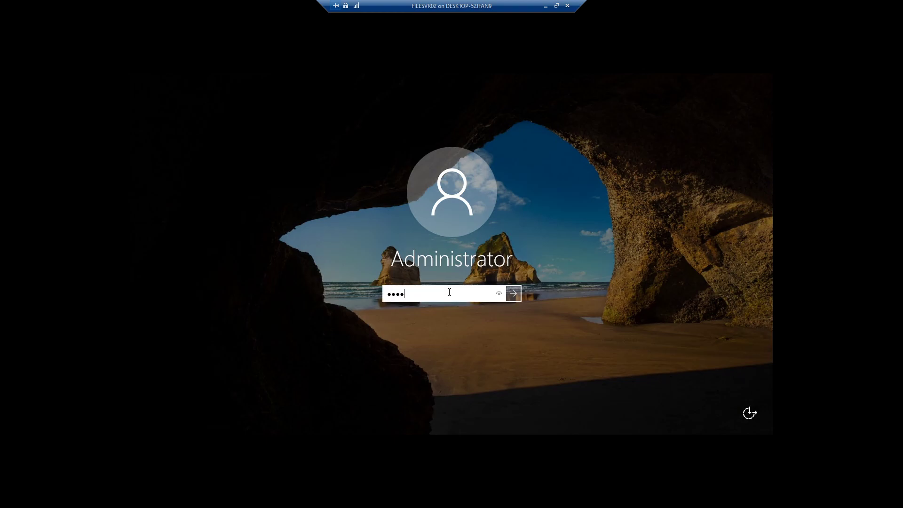
{"action": "type", "text": "password"}
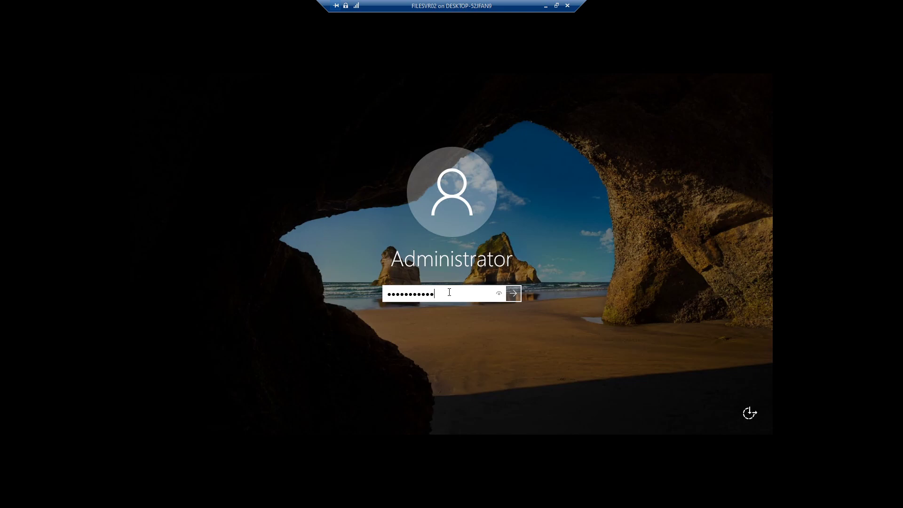
{"action": "left_click", "coordinate": [512, 293]}
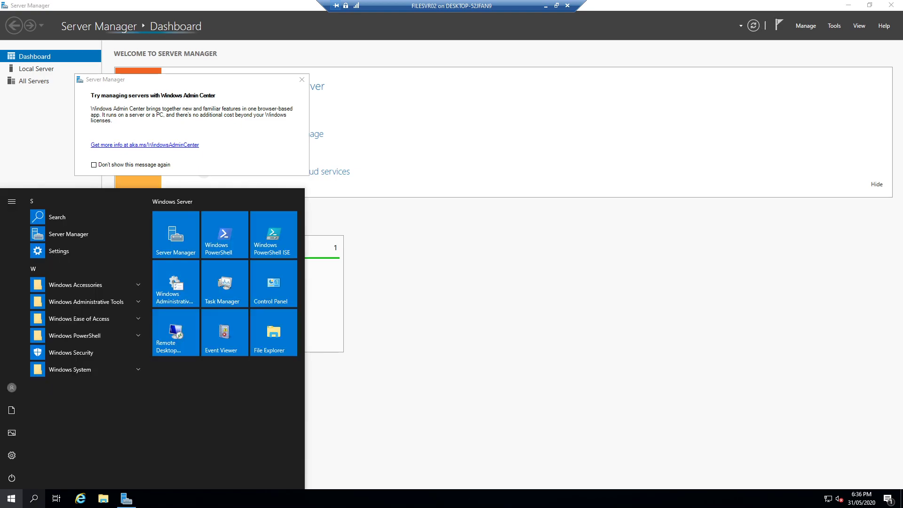
Run hostname in a new administrator Command Prompt, confirming the name FILESVR02.
{"action": "left_click", "coordinate": [10, 498]}
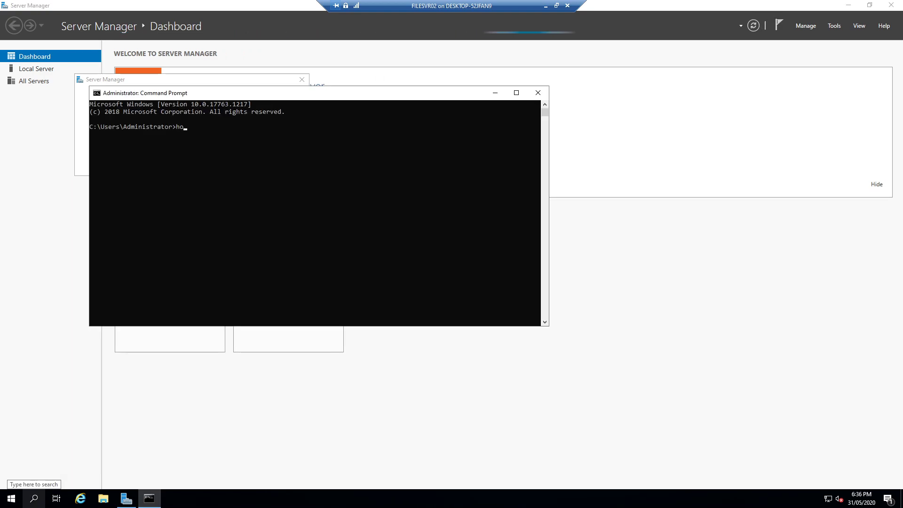
{"action": "key", "text": "Return"}
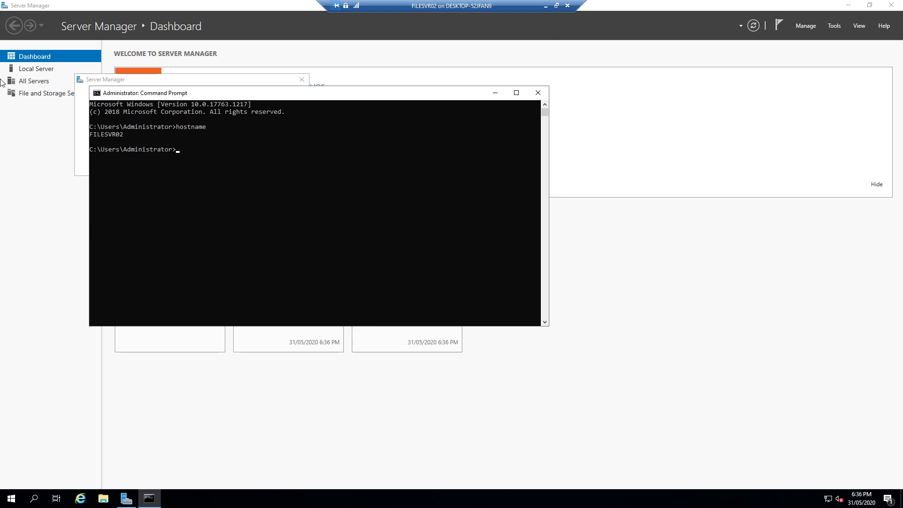
{"action": "mouse_move", "coordinate": [98, 140]}
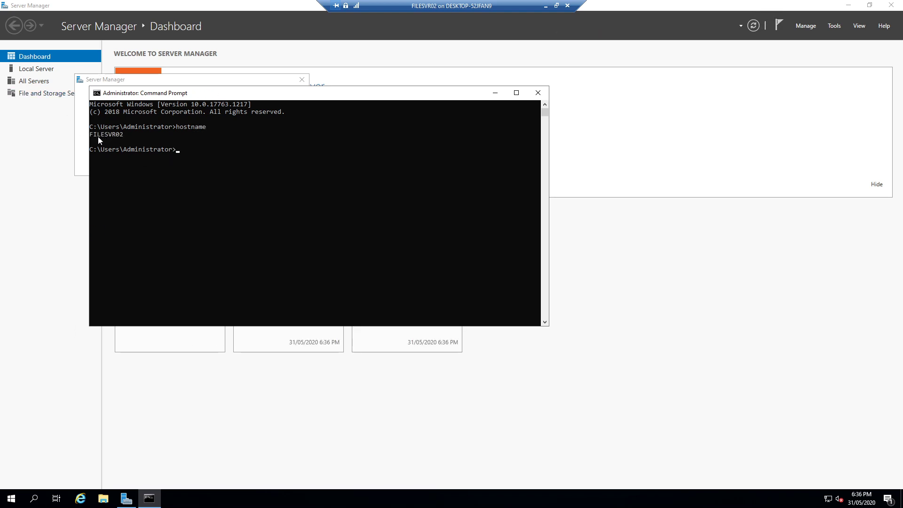
{"action": "mouse_move", "coordinate": [326, 143]}
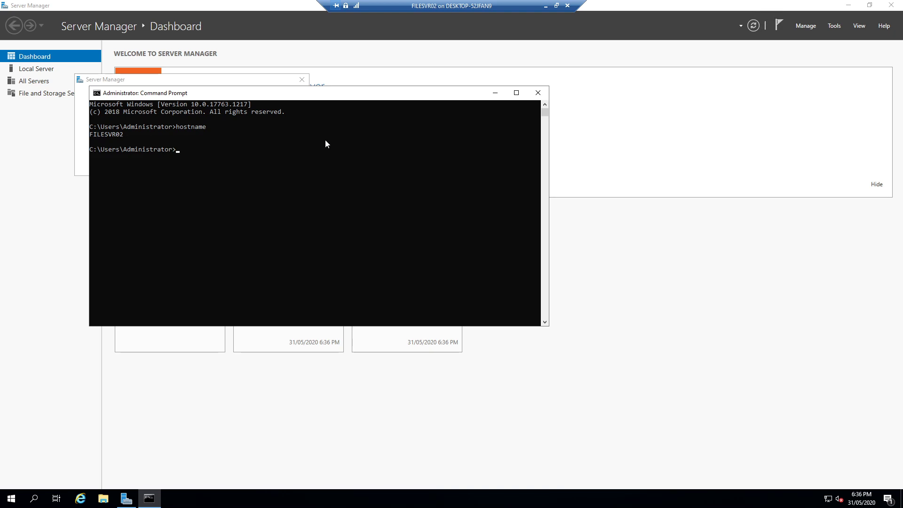
{"action": "mouse_move", "coordinate": [185, 154]}
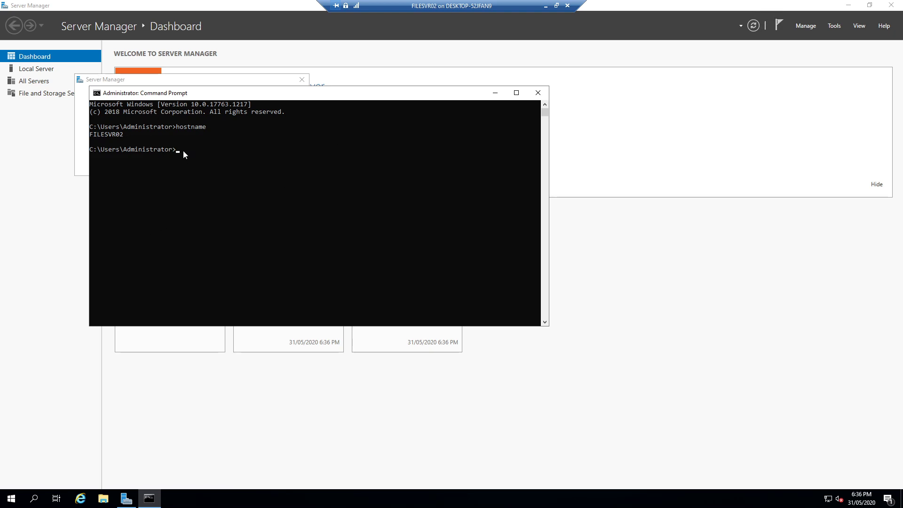
{"action": "mouse_move", "coordinate": [197, 168]}
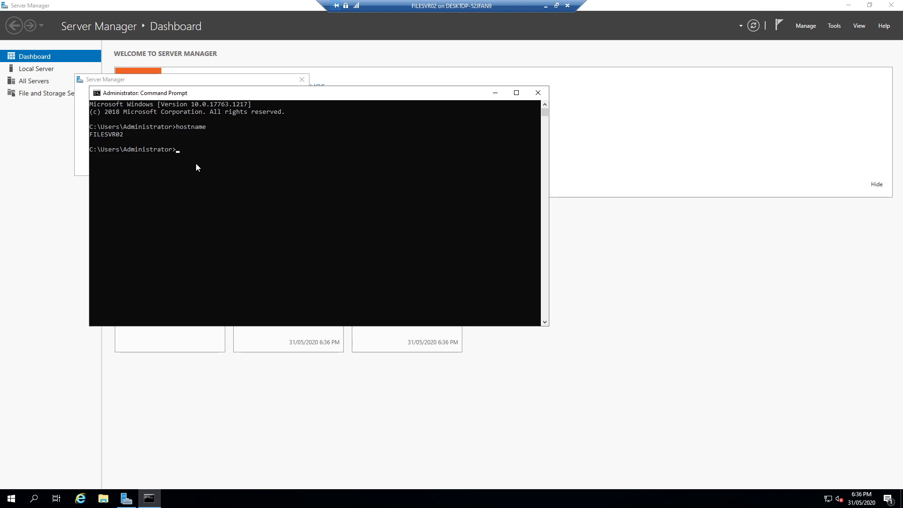
{"action": "mouse_move", "coordinate": [198, 167]}
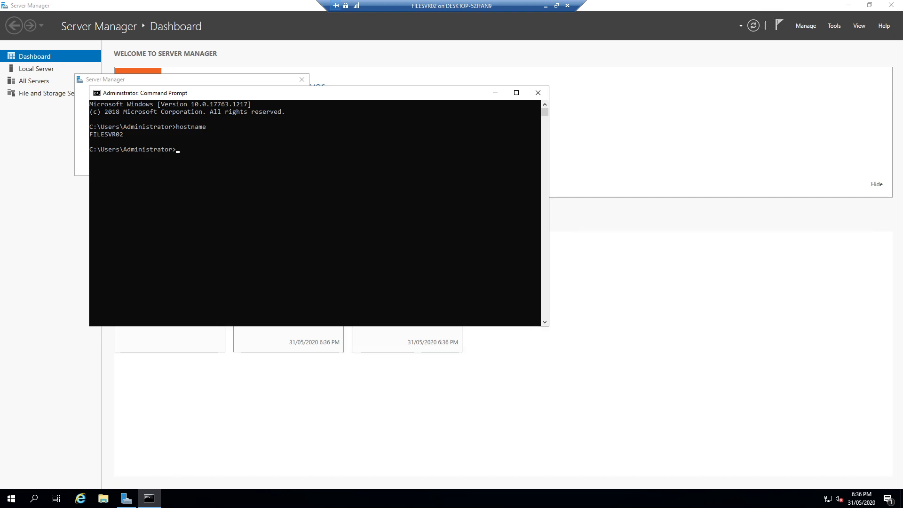